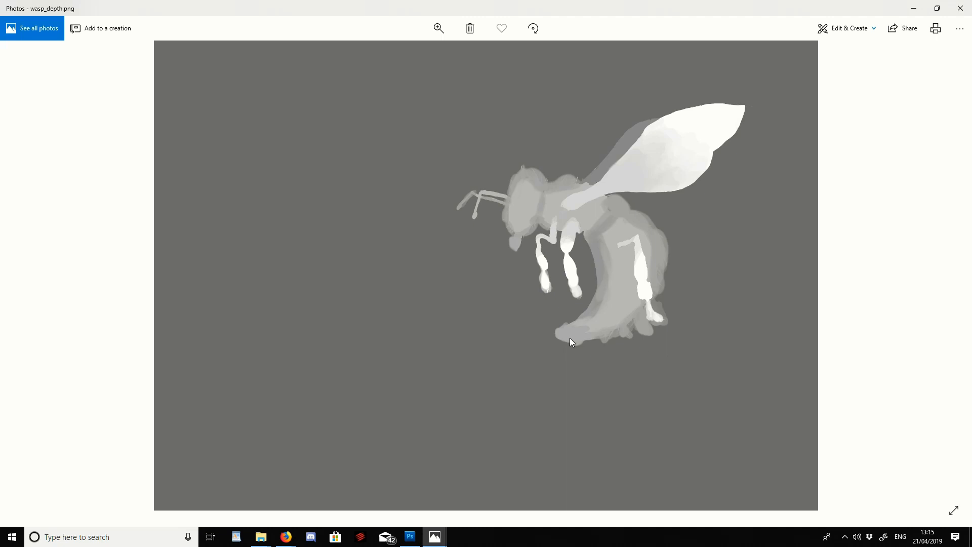
mouse_move(440, 494)
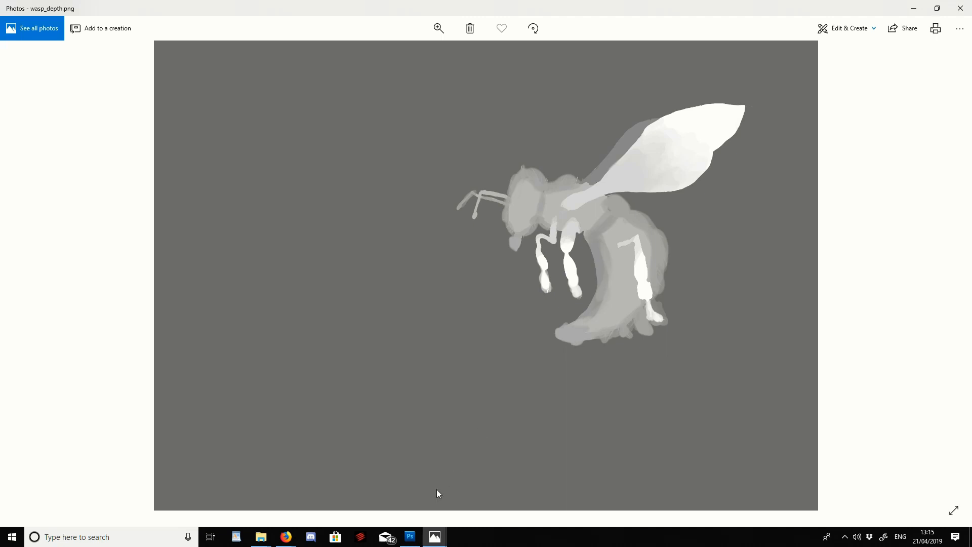
Step: Return to the Facebook post draft and start a photo/video upload
click(286, 537)
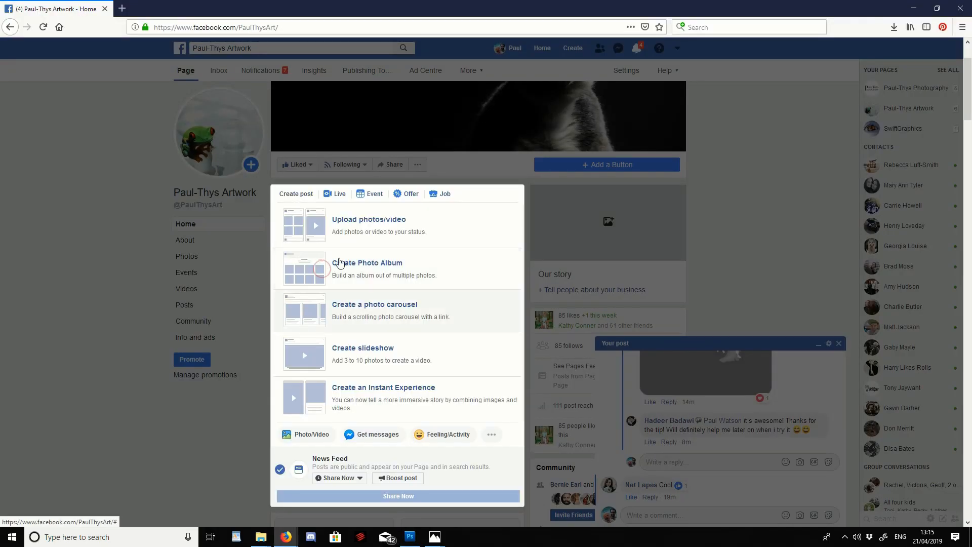
click(369, 218)
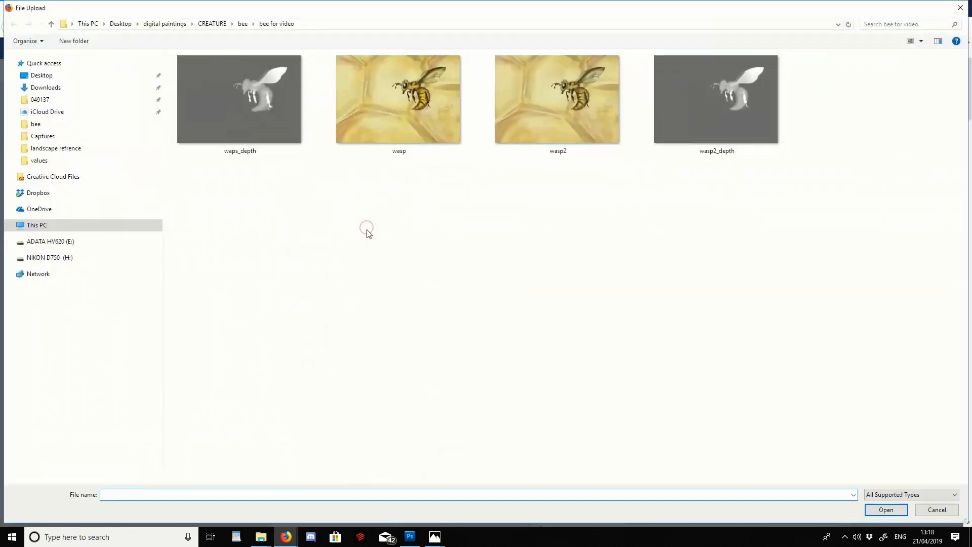
Step: Show the bee for video folder with the wasp images in File Explorer
click(240, 99)
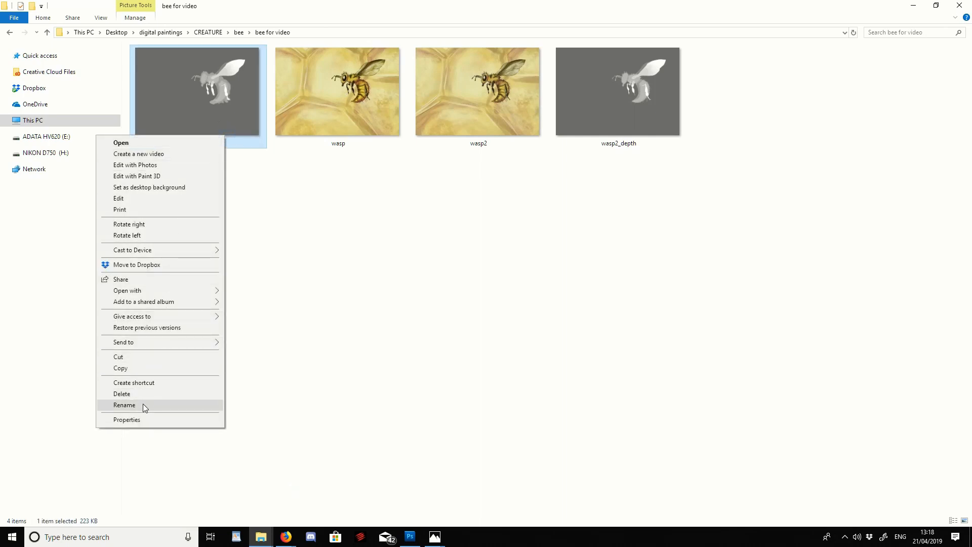
Step: Rename waps_depth to wasp_depth and attach wasp and wasp_depth to the post
click(125, 406)
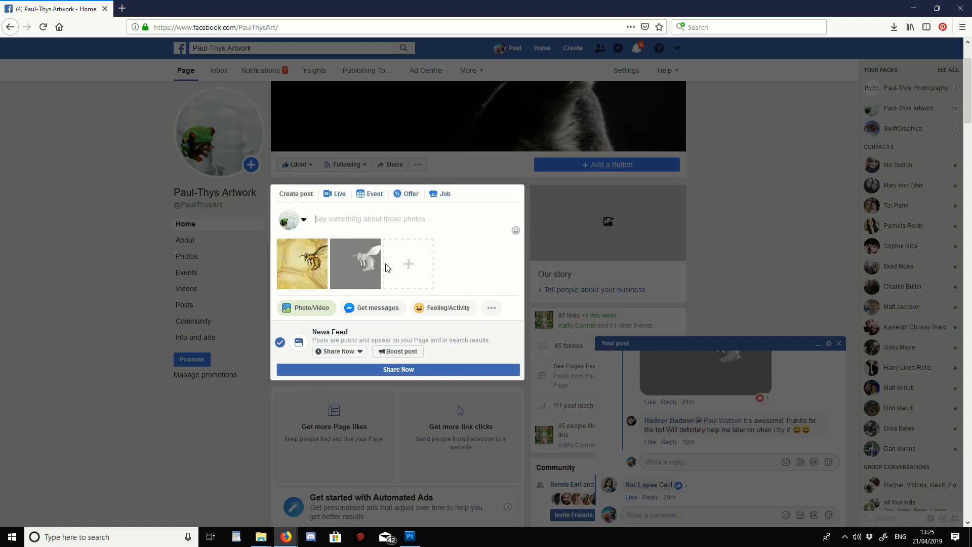
click(409, 537)
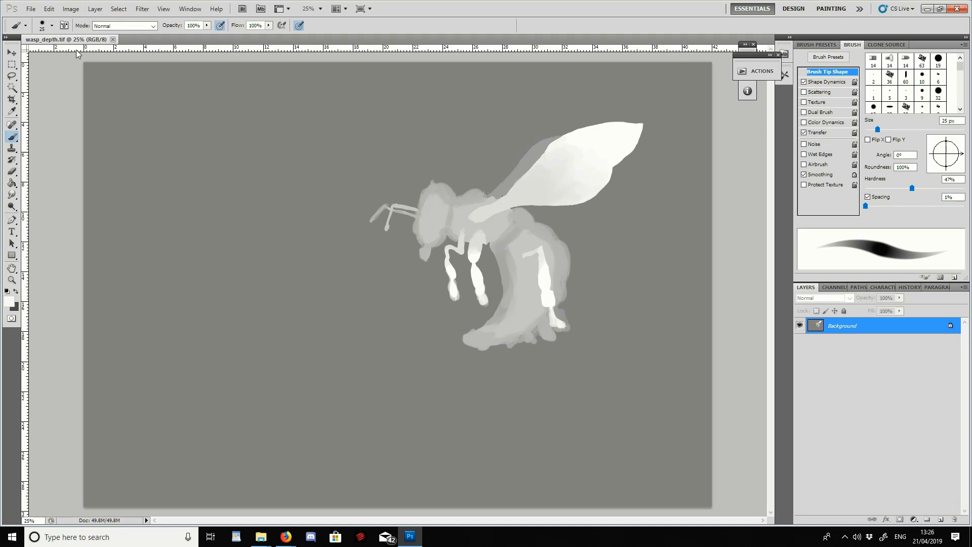
Step: Save the depth map as wasp_depth.png in PNG format, replacing the existing file
click(30, 10)
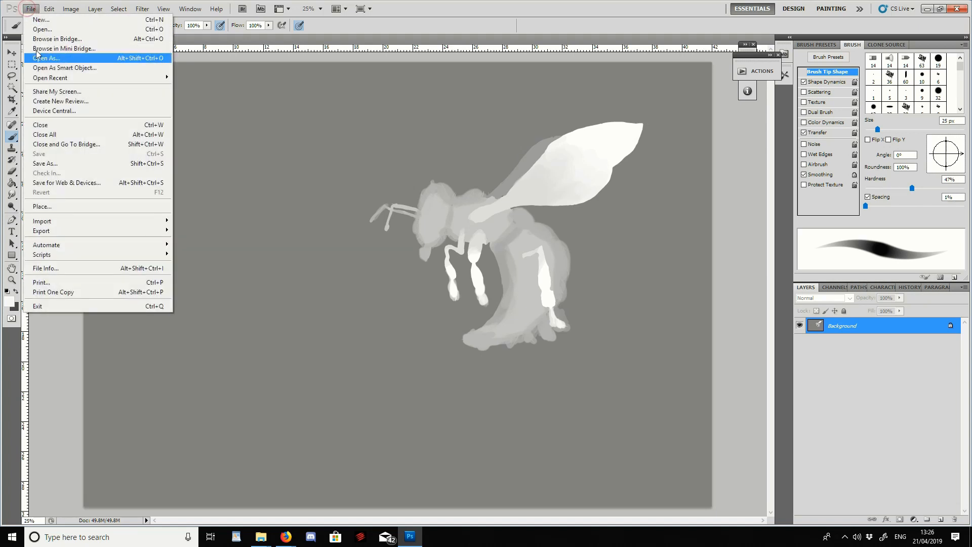
click(44, 163)
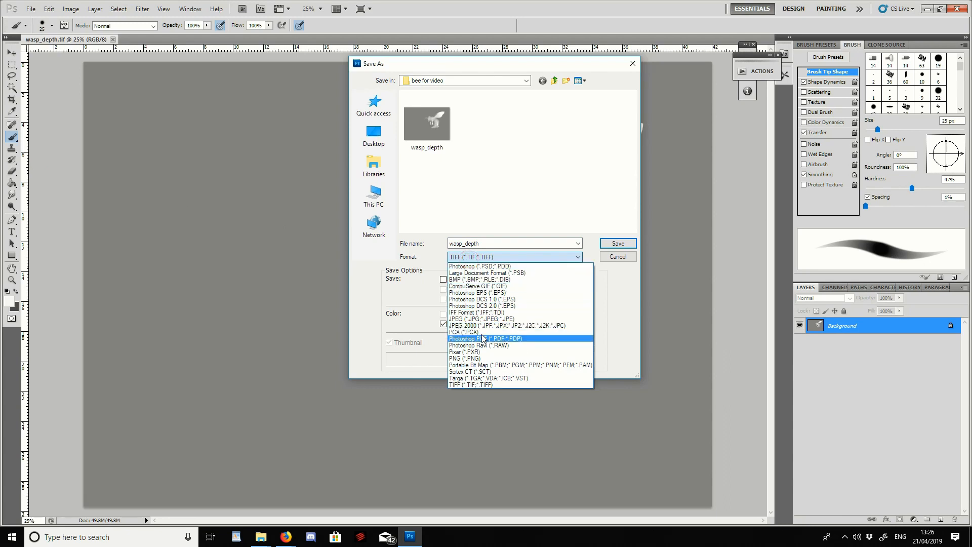
click(460, 358)
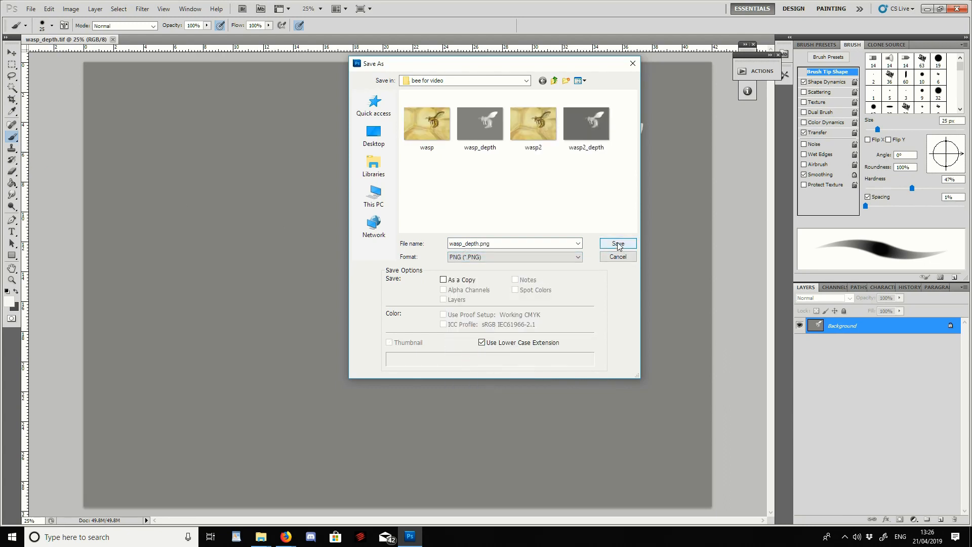
click(617, 243)
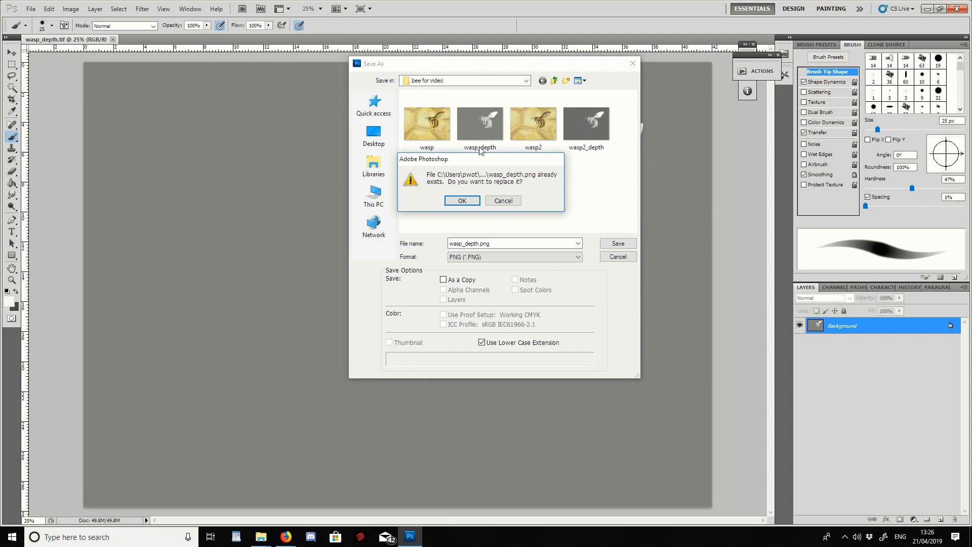
mouse_move(502, 208)
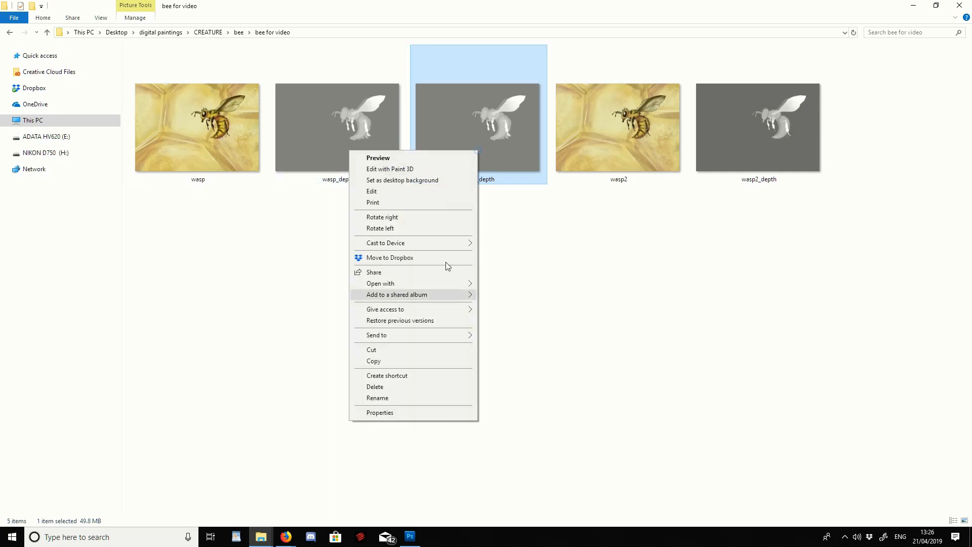
Step: Check wasp_depth's properties and confirm its type is TIF
click(379, 413)
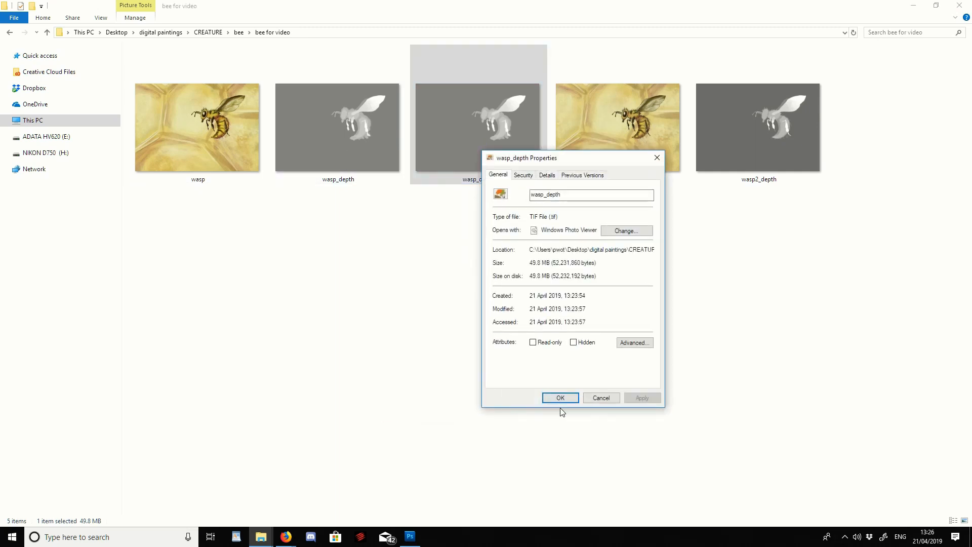
click(560, 396)
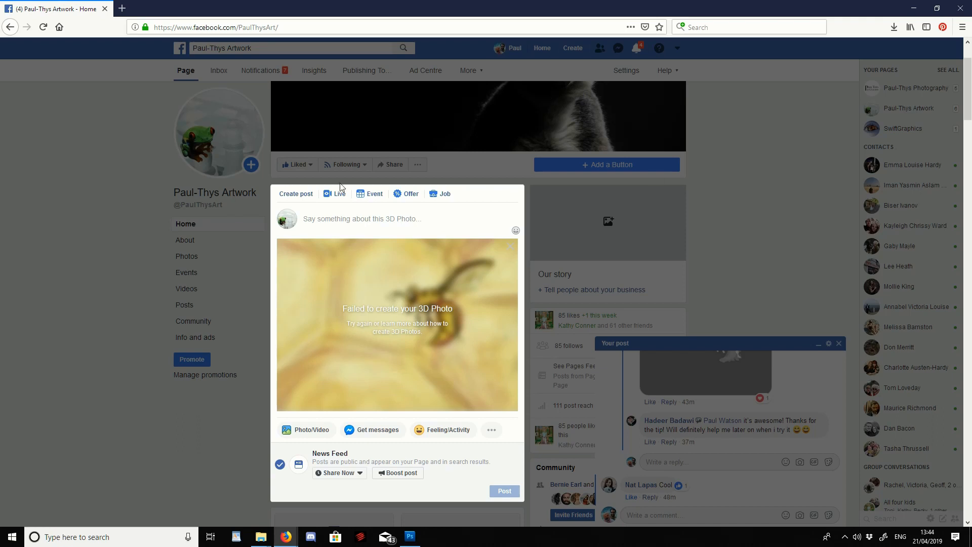
mouse_move(718, 265)
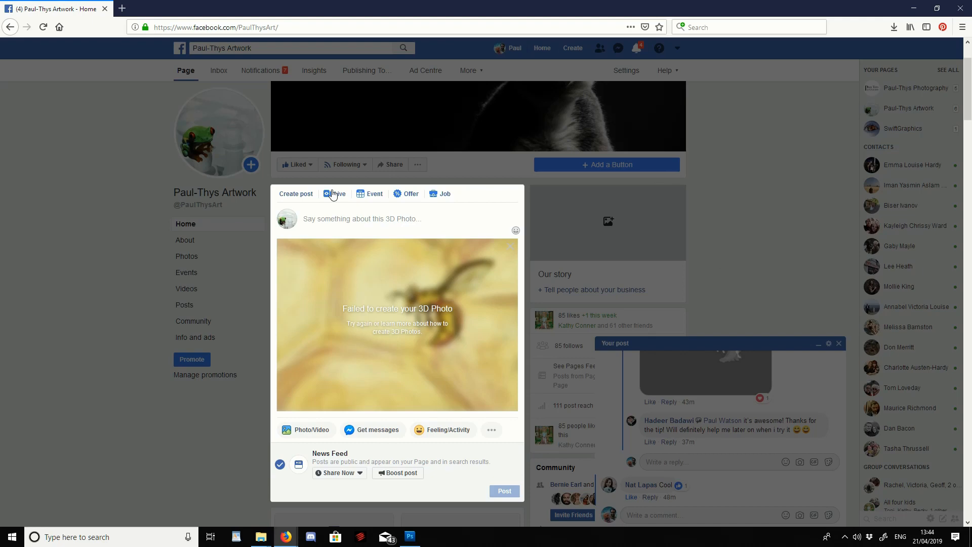
mouse_move(381, 297)
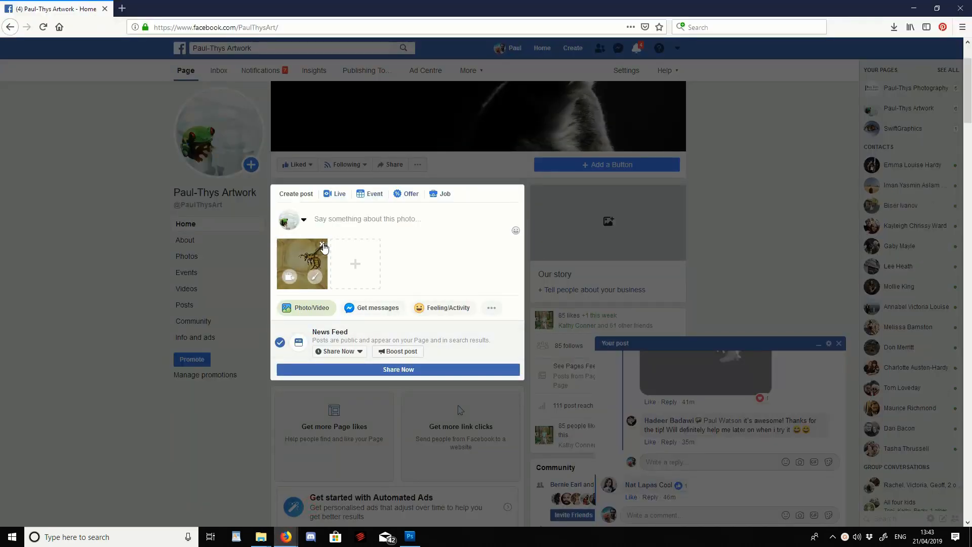
Step: Remove the wasp photo from the draft and start a fresh photo upload
click(302, 219)
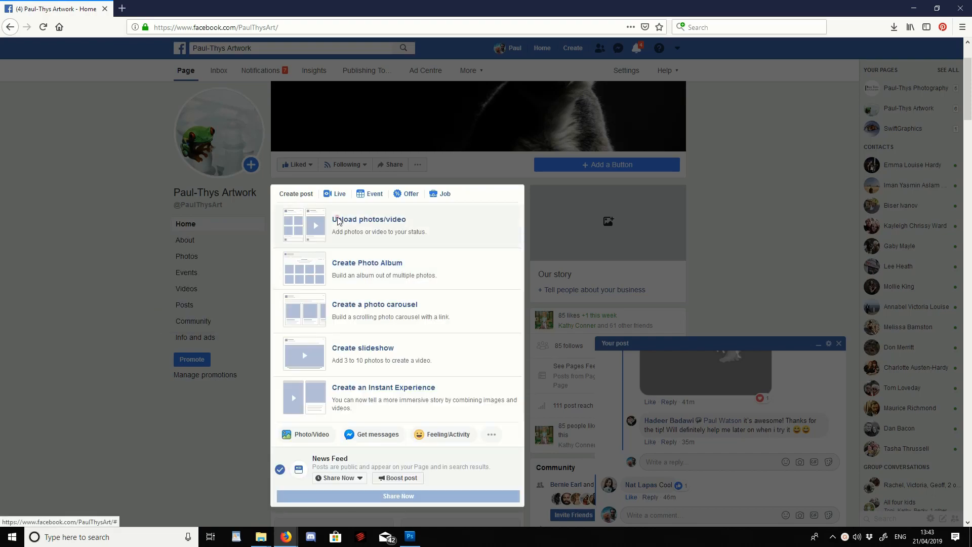
click(368, 218)
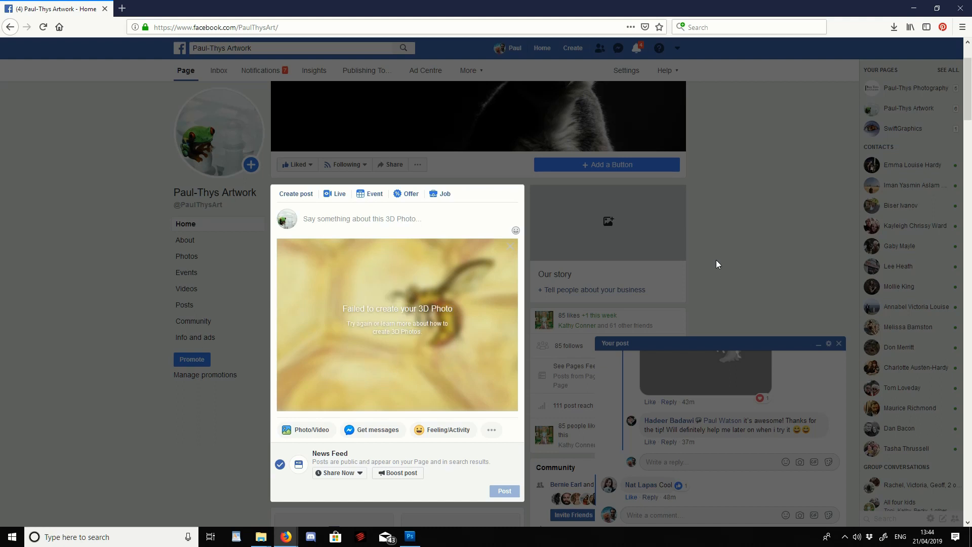
mouse_move(379, 297)
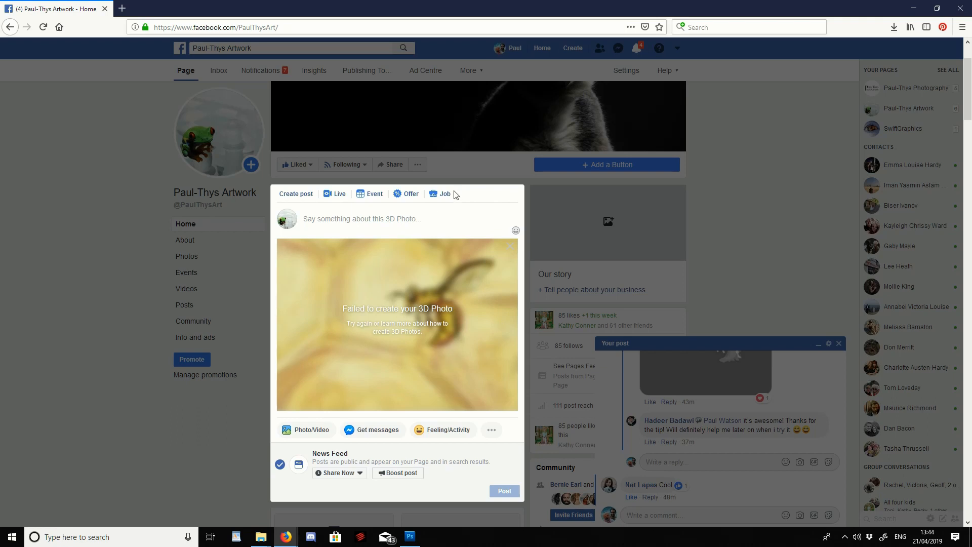
mouse_move(424, 364)
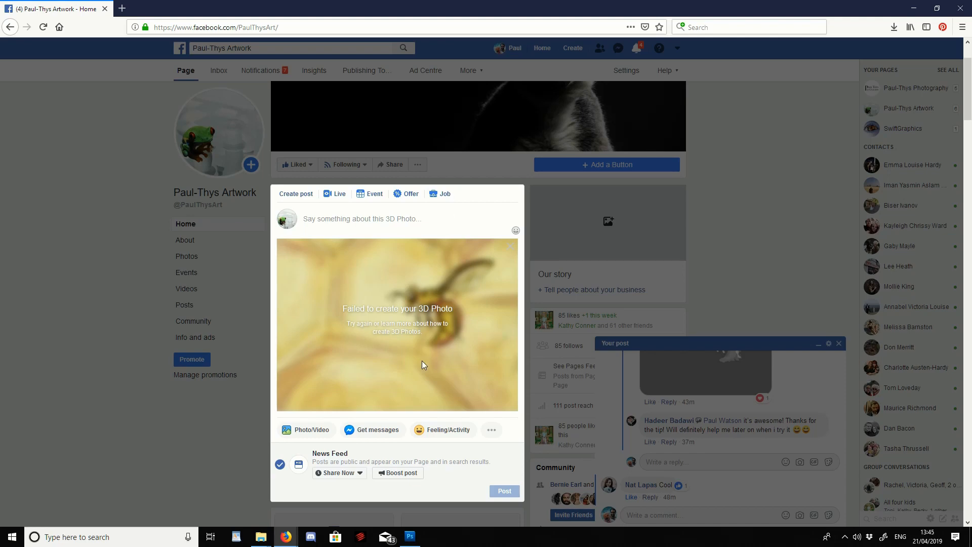